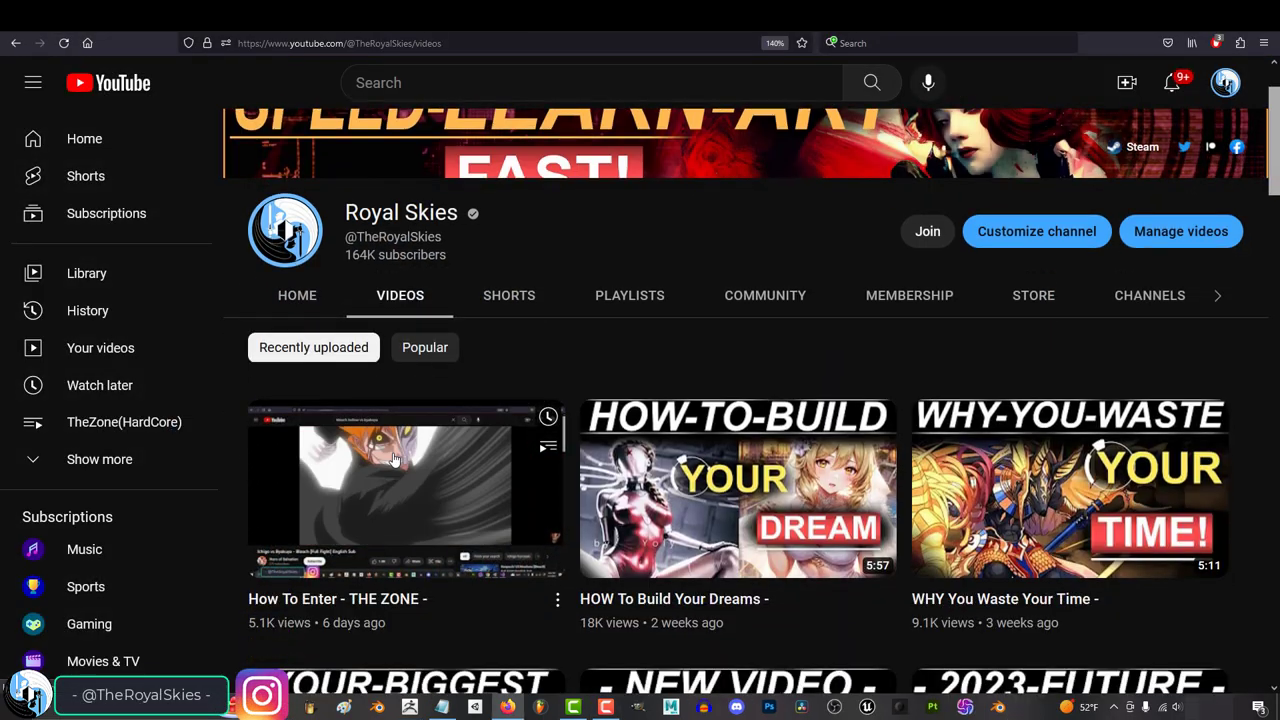
Open the 'How To Enter - THE ZONE -' video and scroll down through its comments.
click(395, 489)
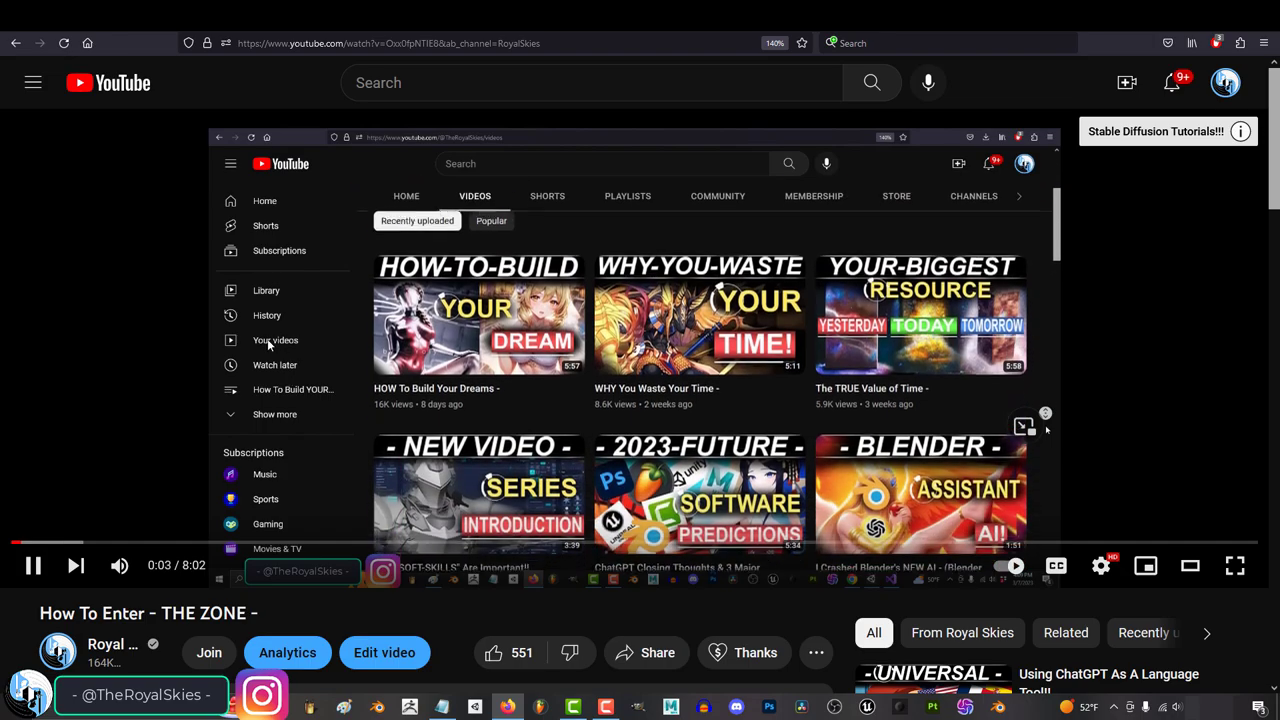
click(381, 705)
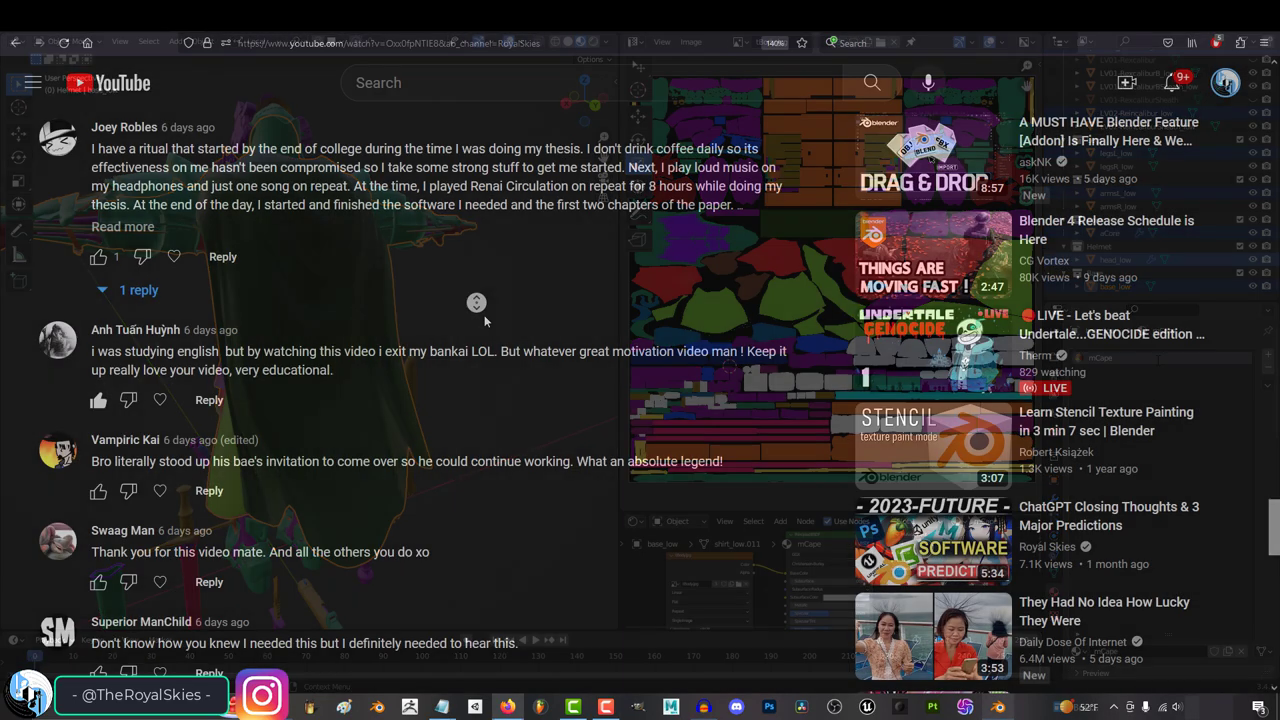
scroll(down, 3)
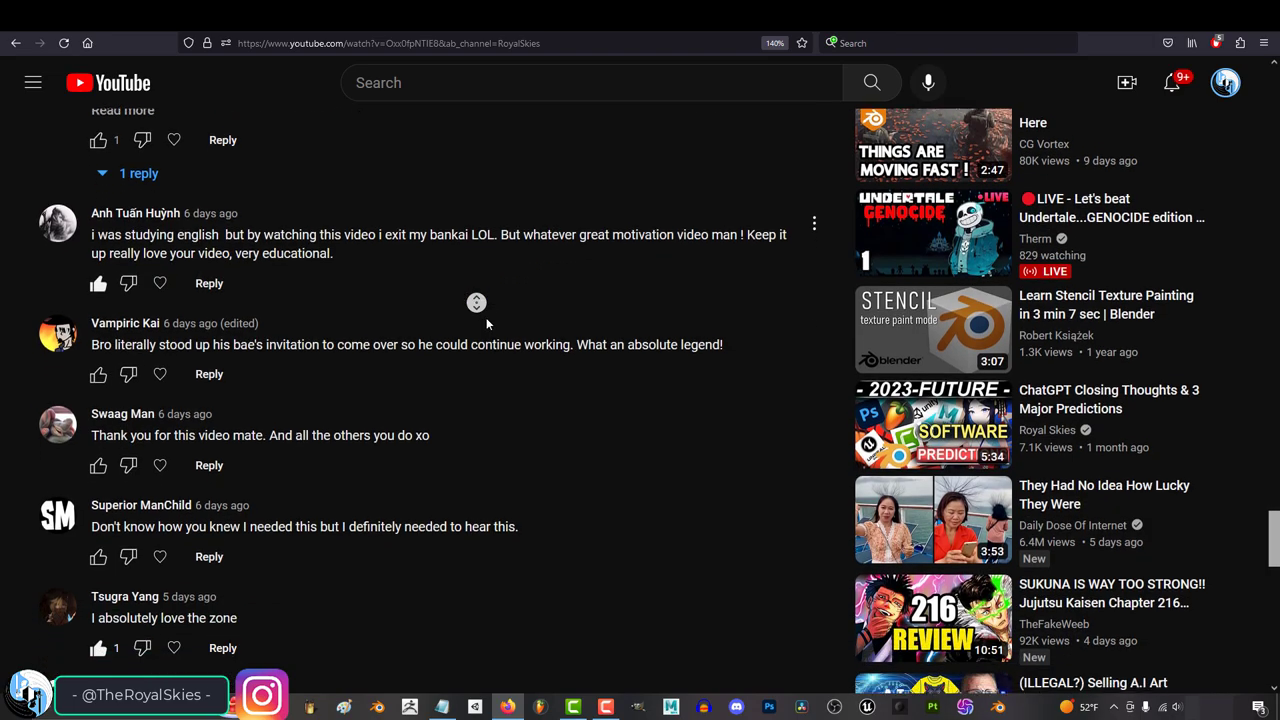
scroll(down, 3)
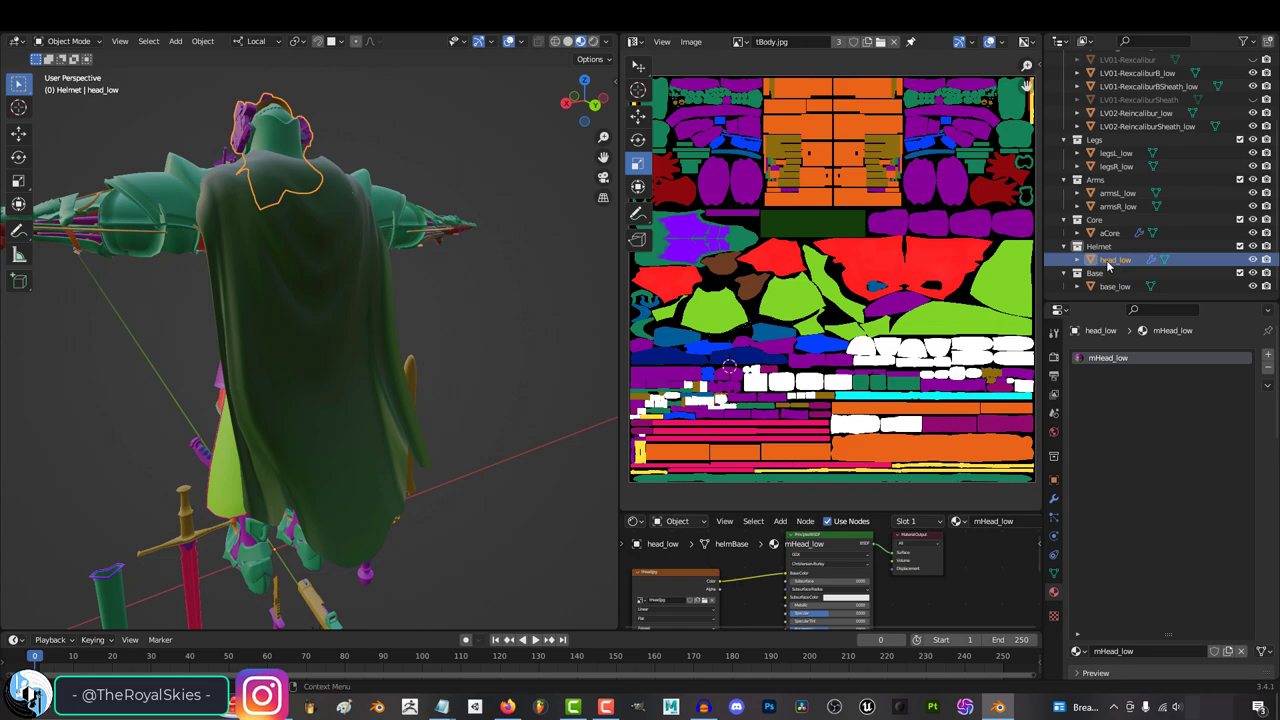
Select cape_low, then base_low, and enter Edit Mode to show its UVs.
click(1121, 286)
text(tCape)
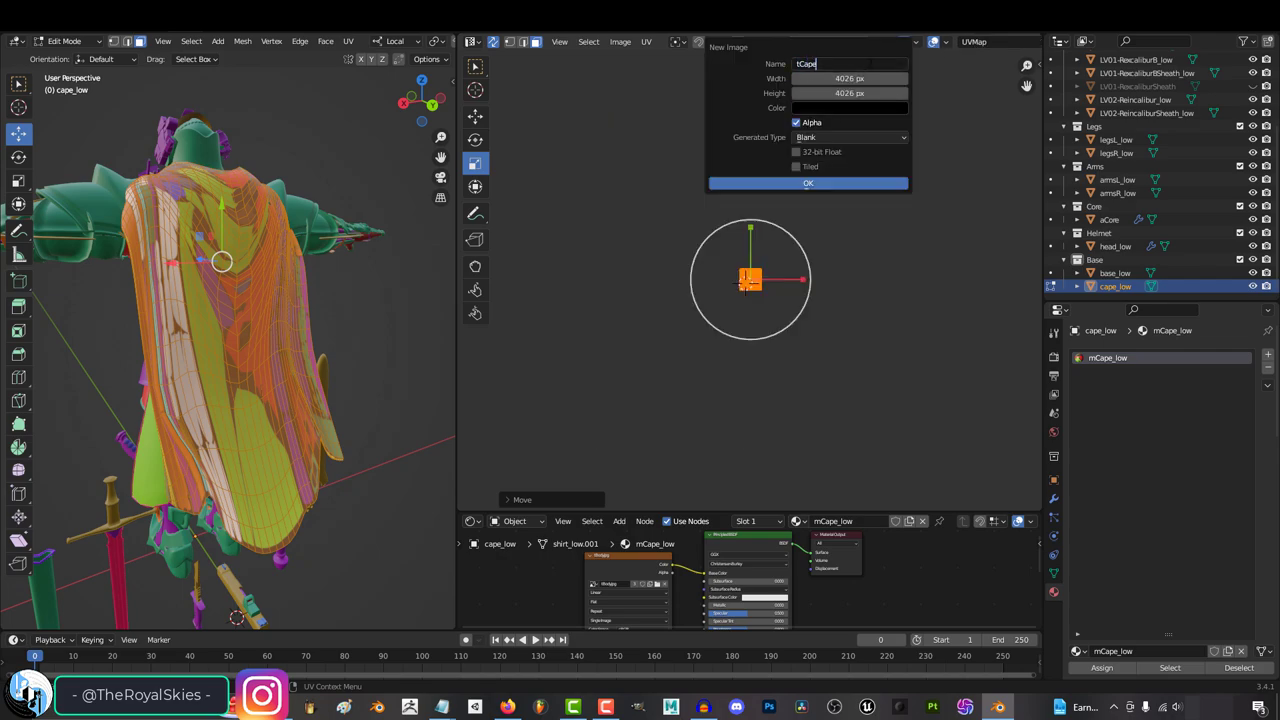
click(808, 183)
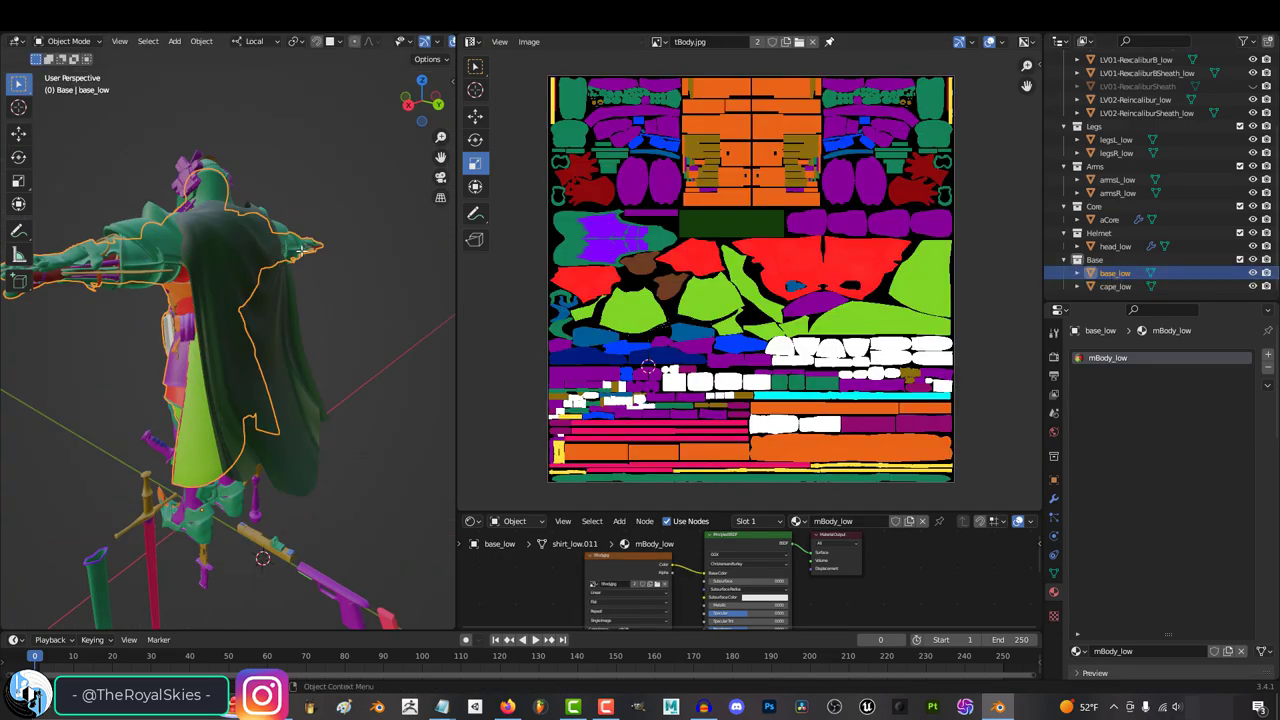
key(Tab)
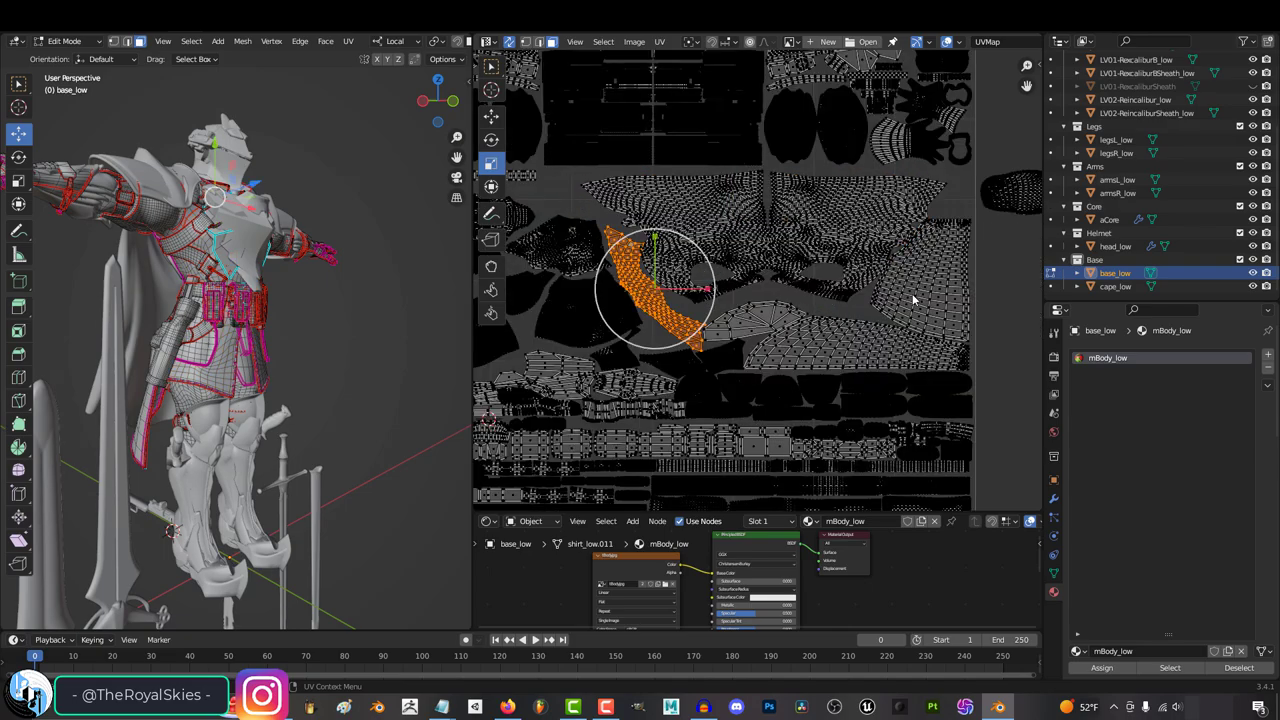
Select connected UV islands and drag two of them into new positions.
key(s)
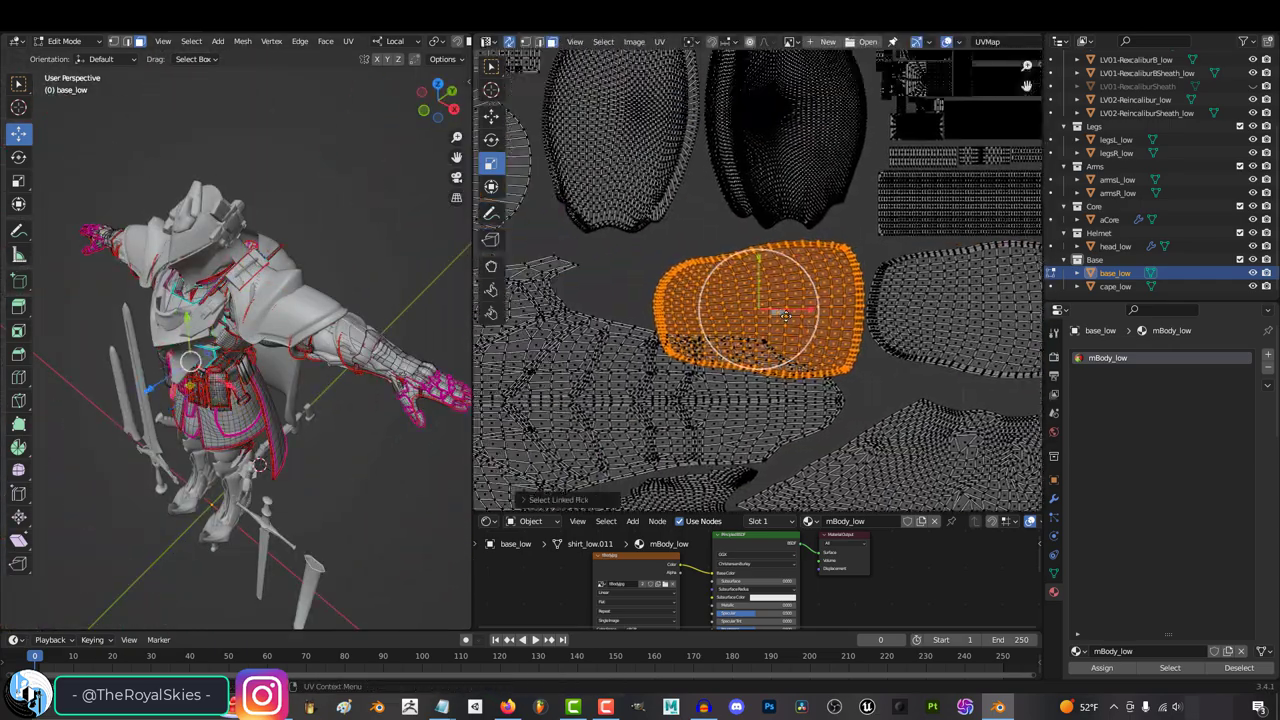
drag(785, 315, 715, 355)
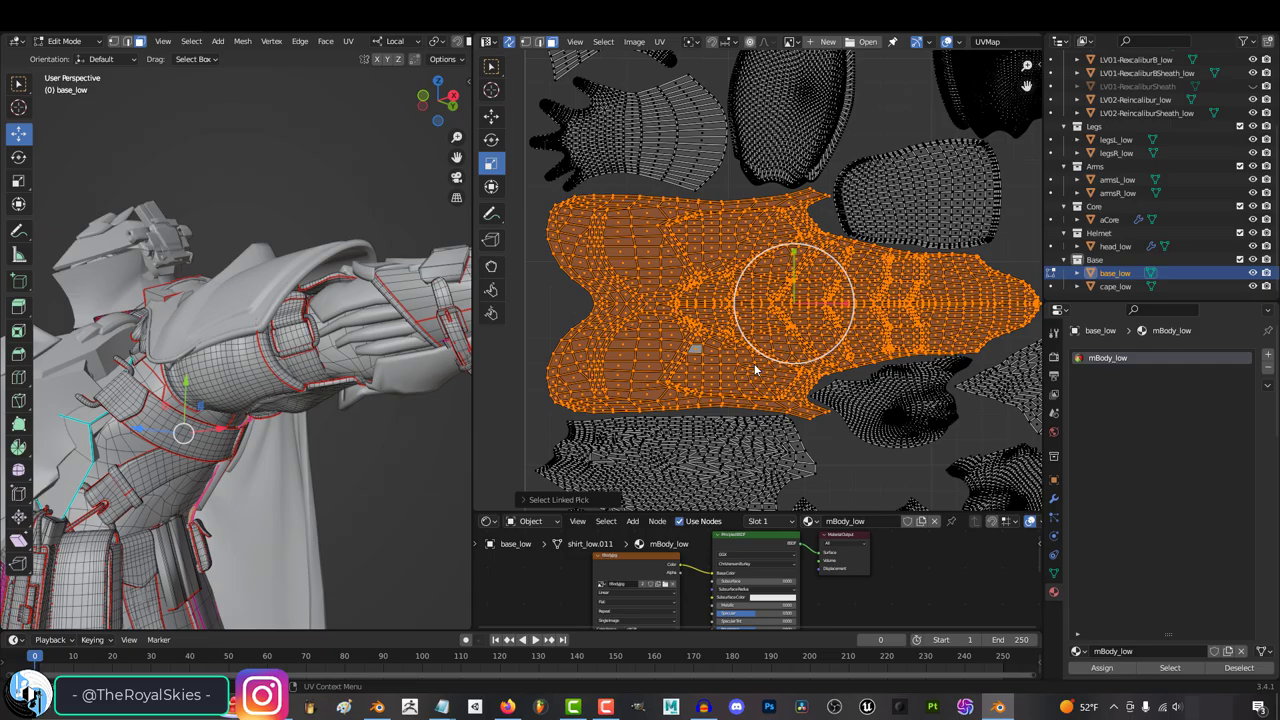
drag(790, 300, 710, 360)
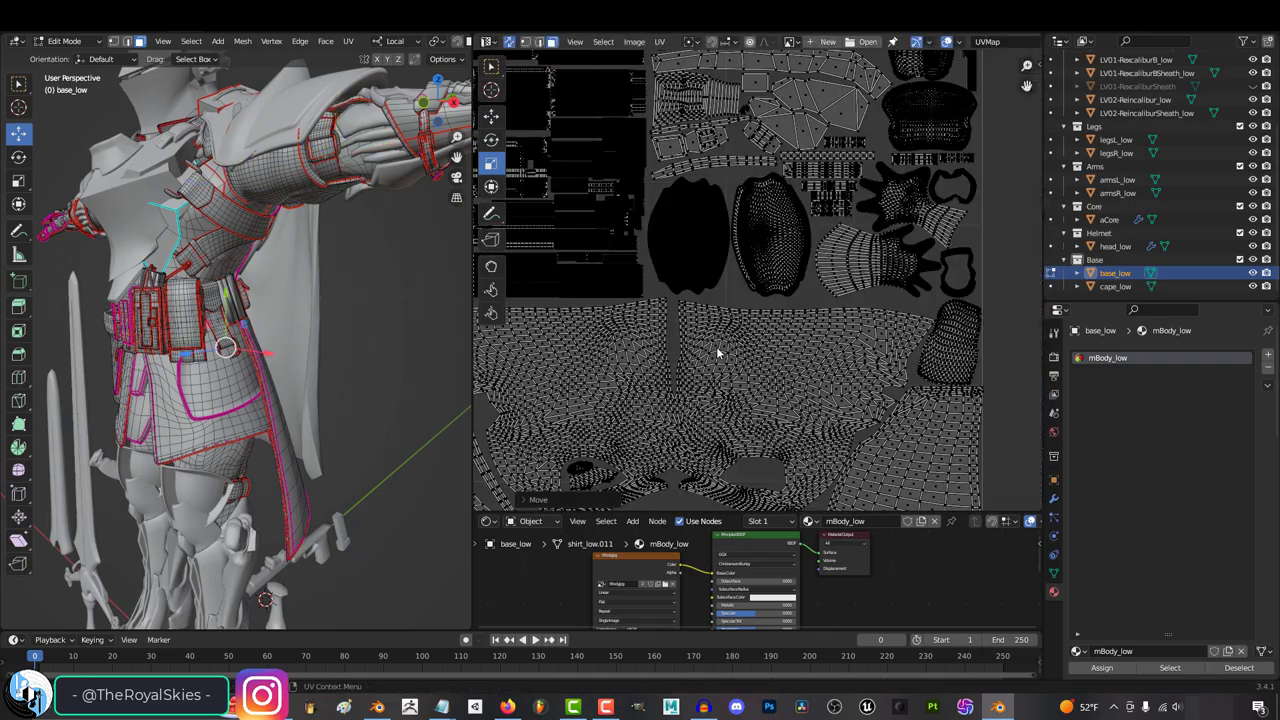
click(633, 41)
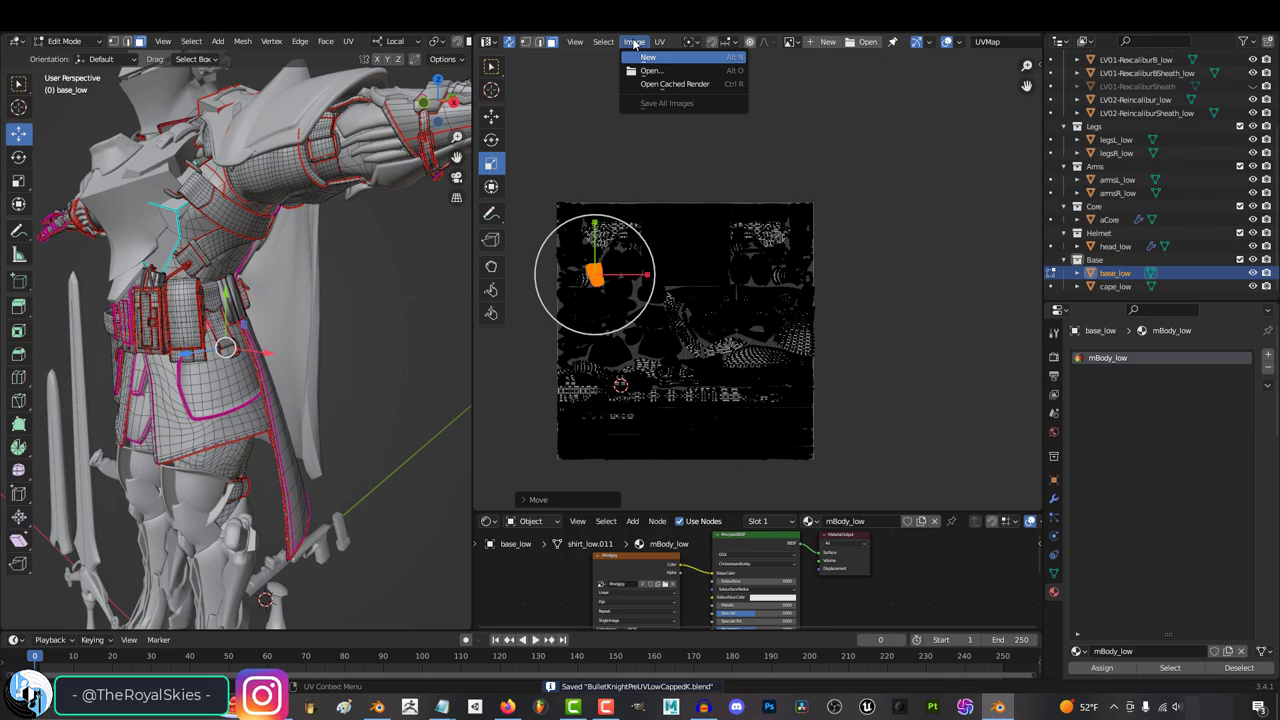
Create a new image for the body texture via Image > New.
click(643, 71)
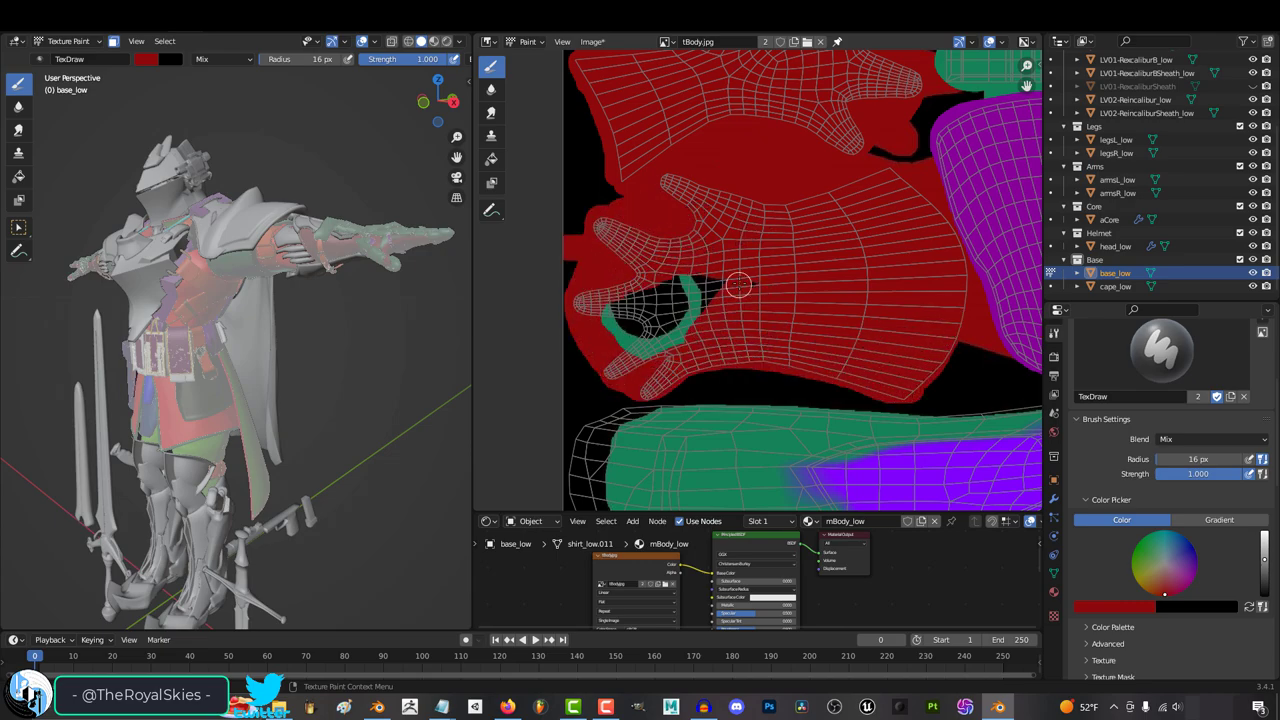
drag(735, 285, 795, 367)
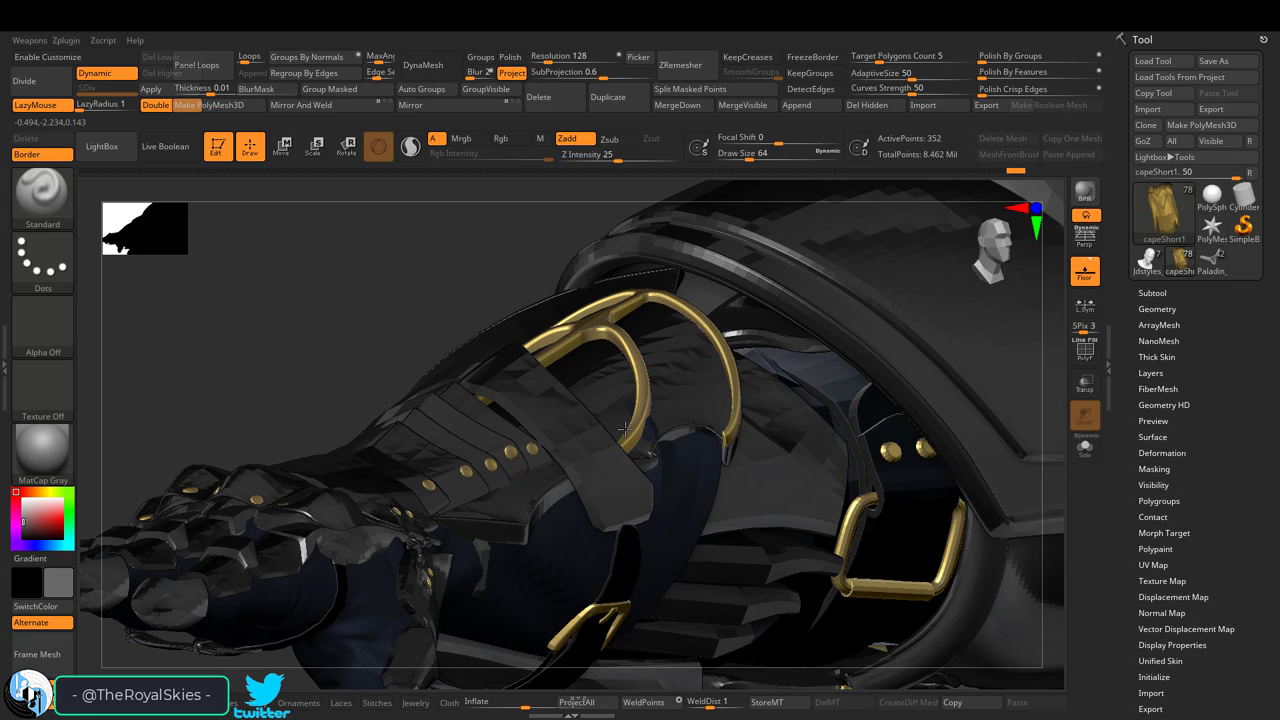
Orbit the armored knight to face the view with one arm extended right.
drag(620, 430, 628, 498)
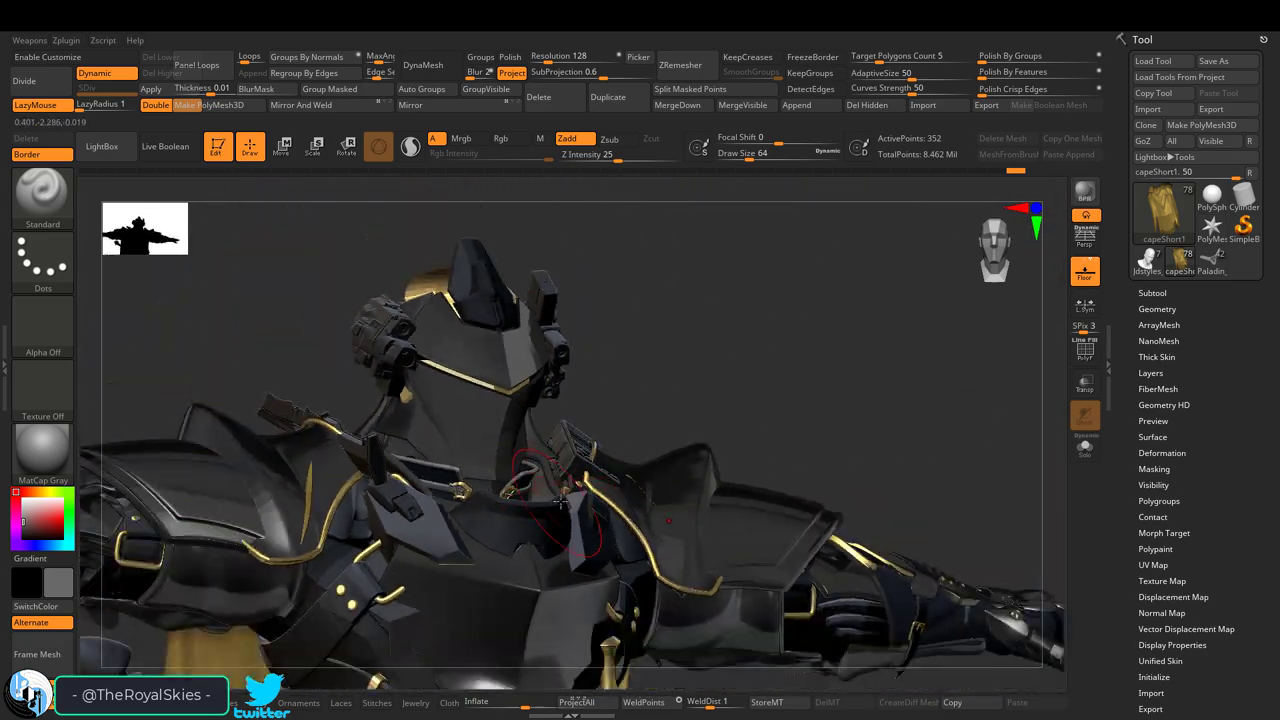
drag(560, 500, 540, 390)
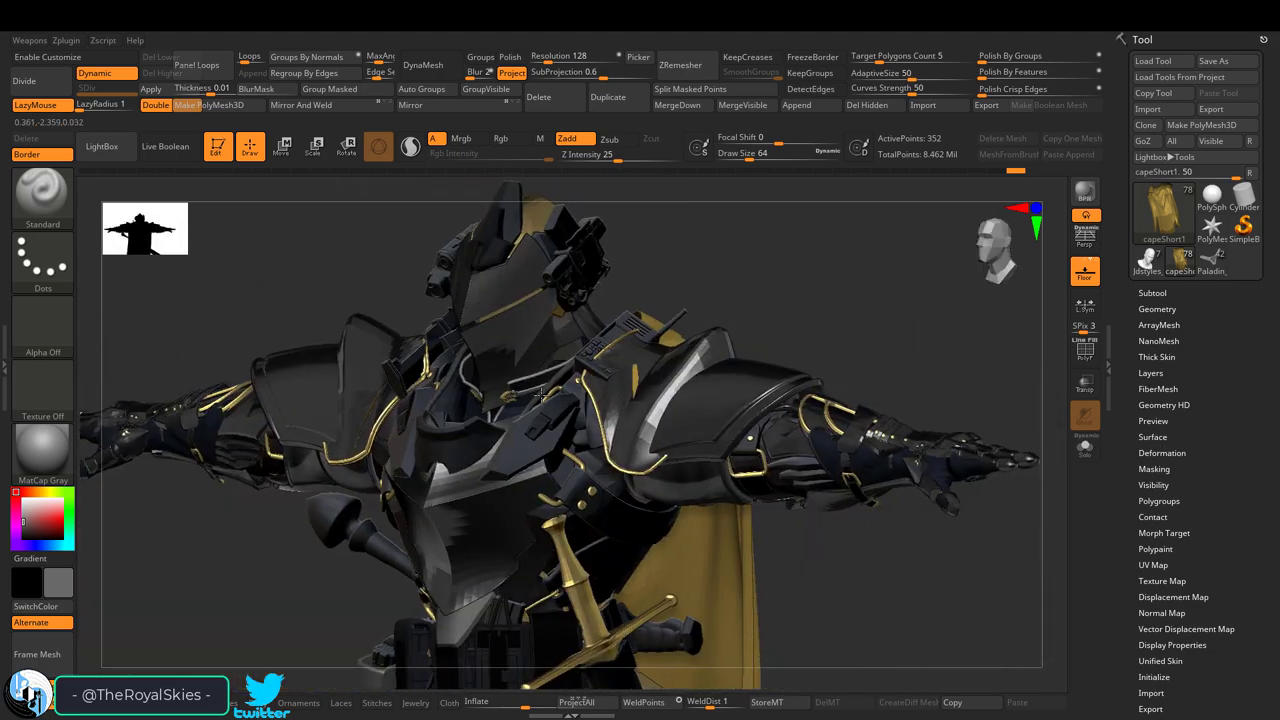
drag(540, 395, 510, 365)
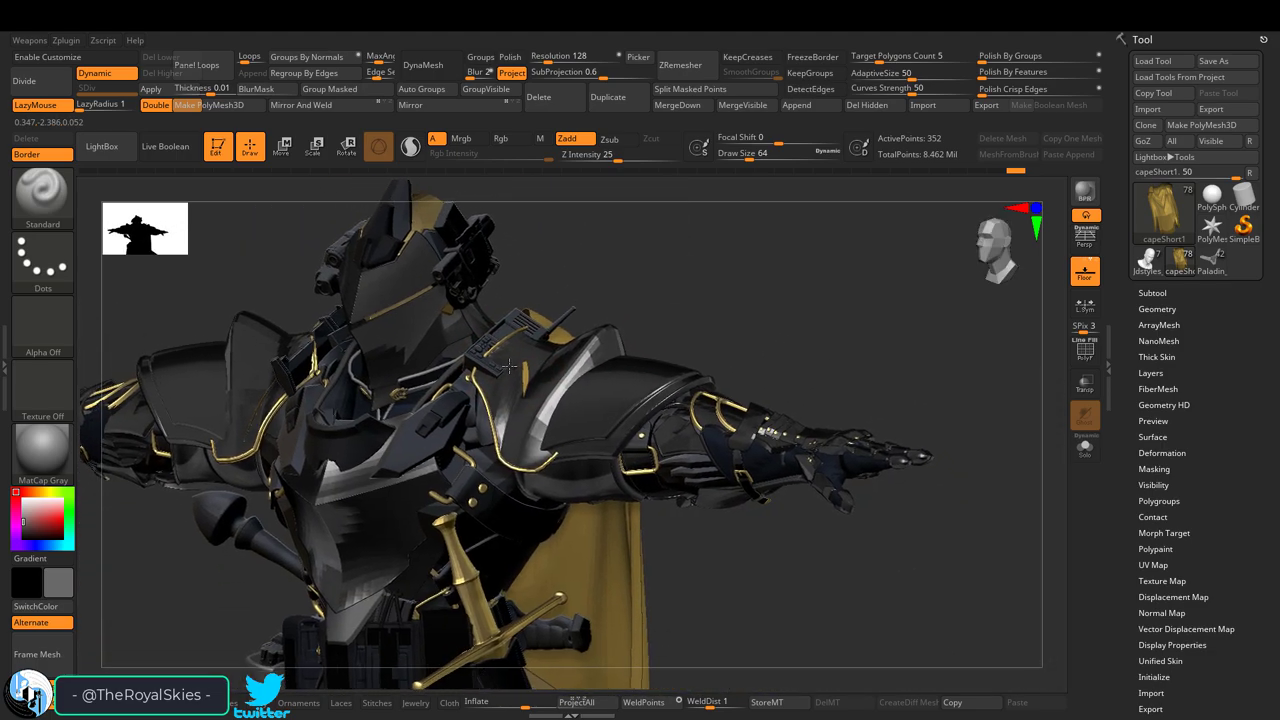
drag(510, 370, 518, 422)
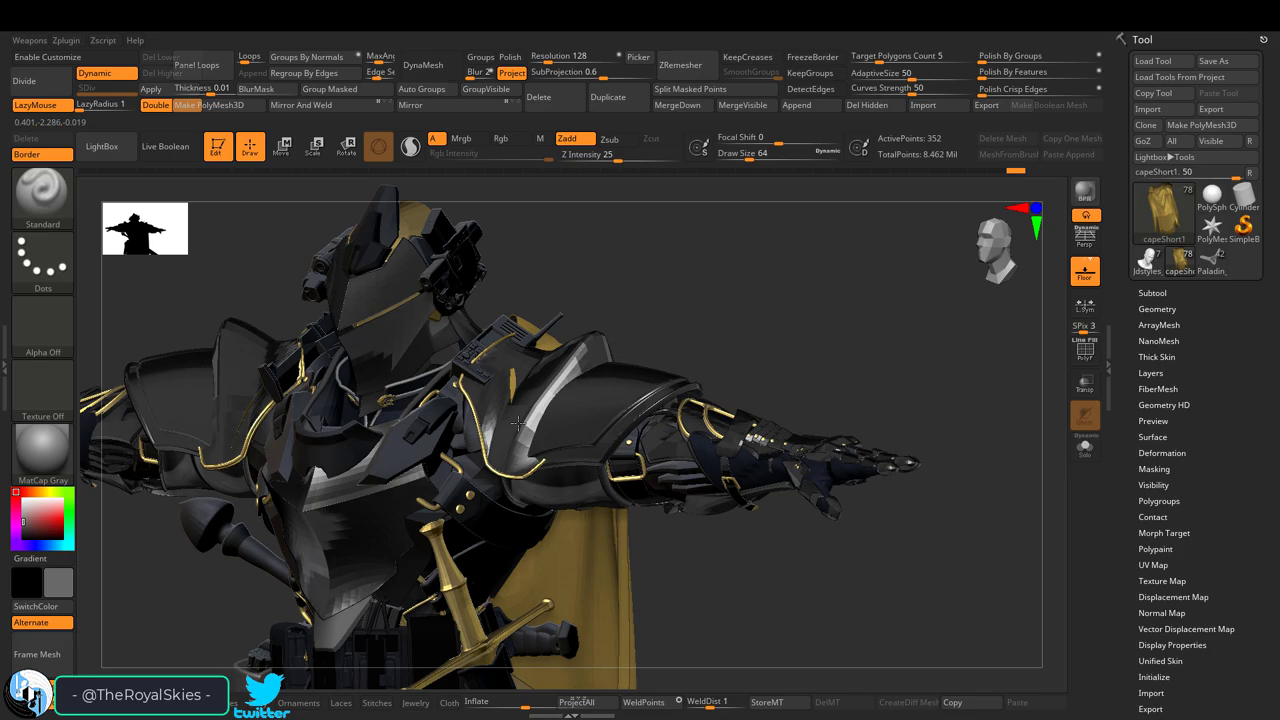
click(761, 703)
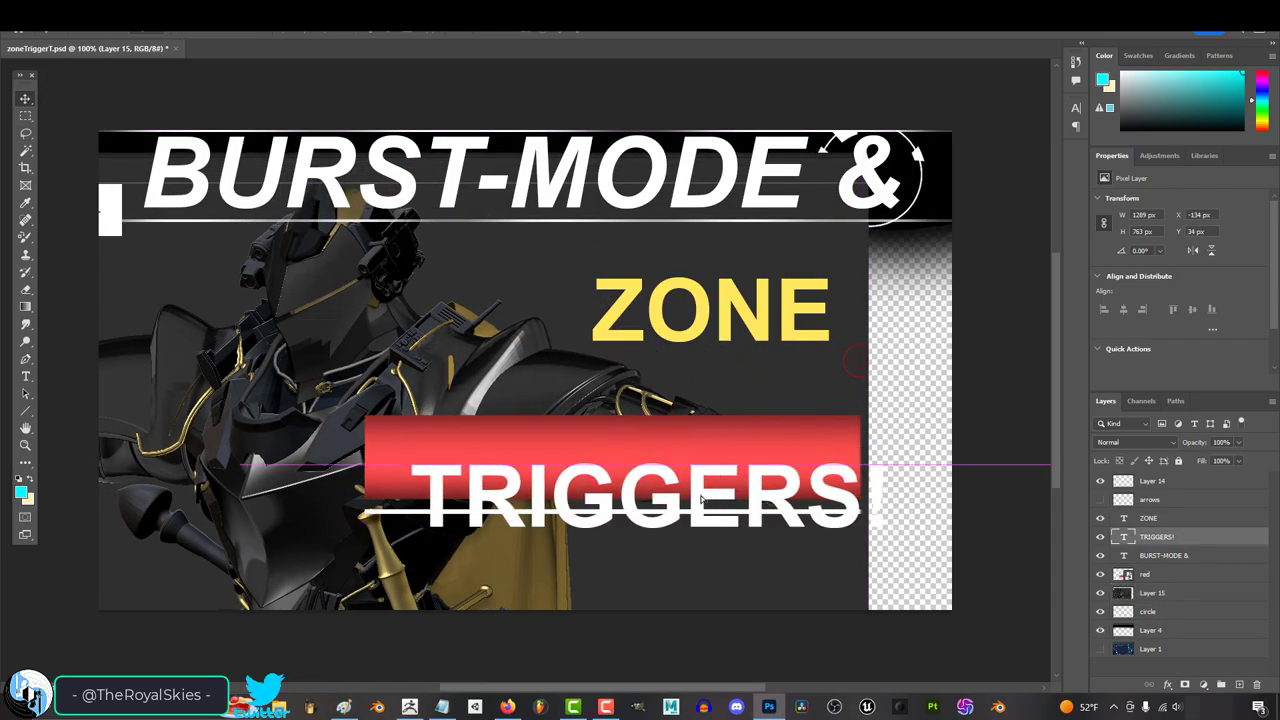
Retype the top title text layer so it reads '- BURST -'.
right_click(1160, 536)
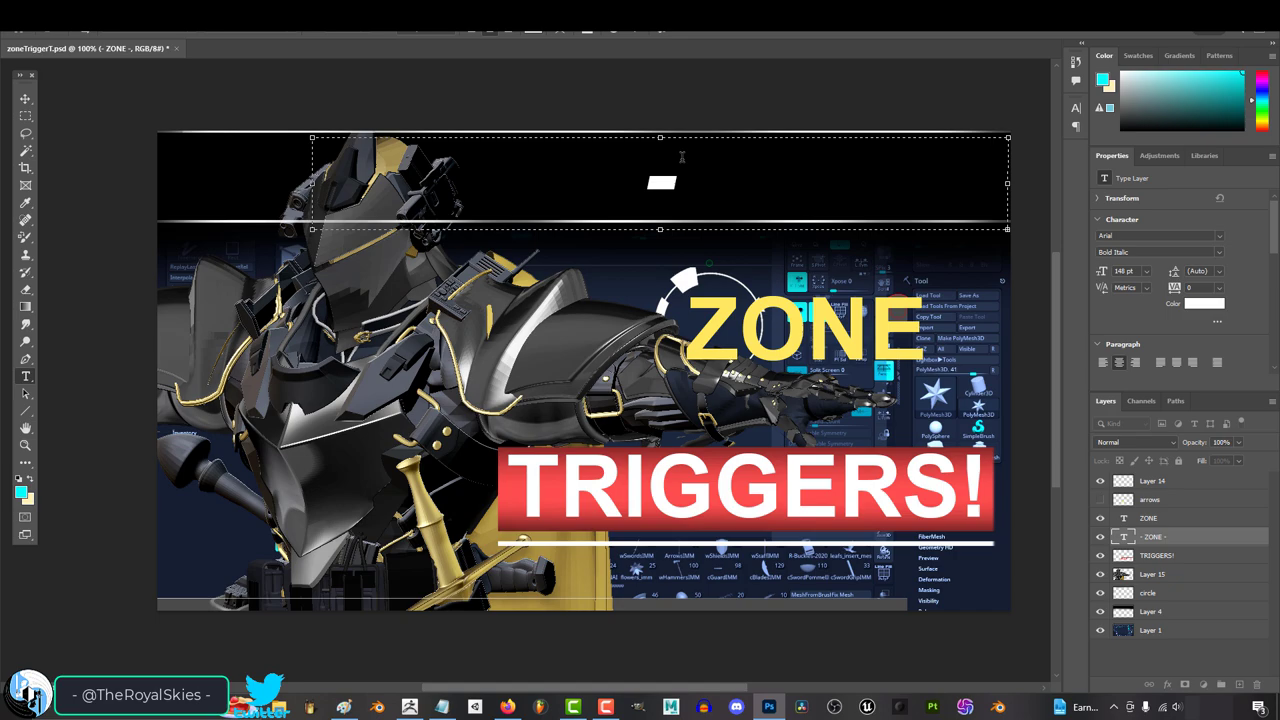
text(ZONE-BURST)
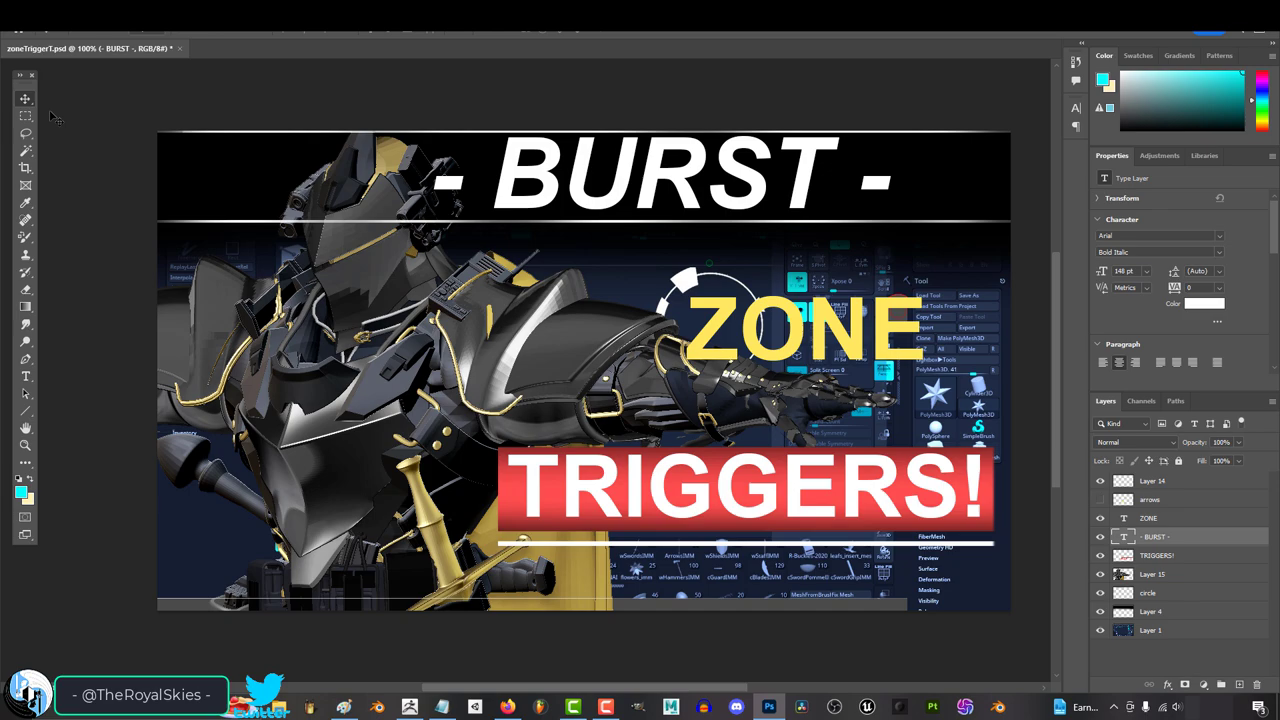
mouse_move(509, 175)
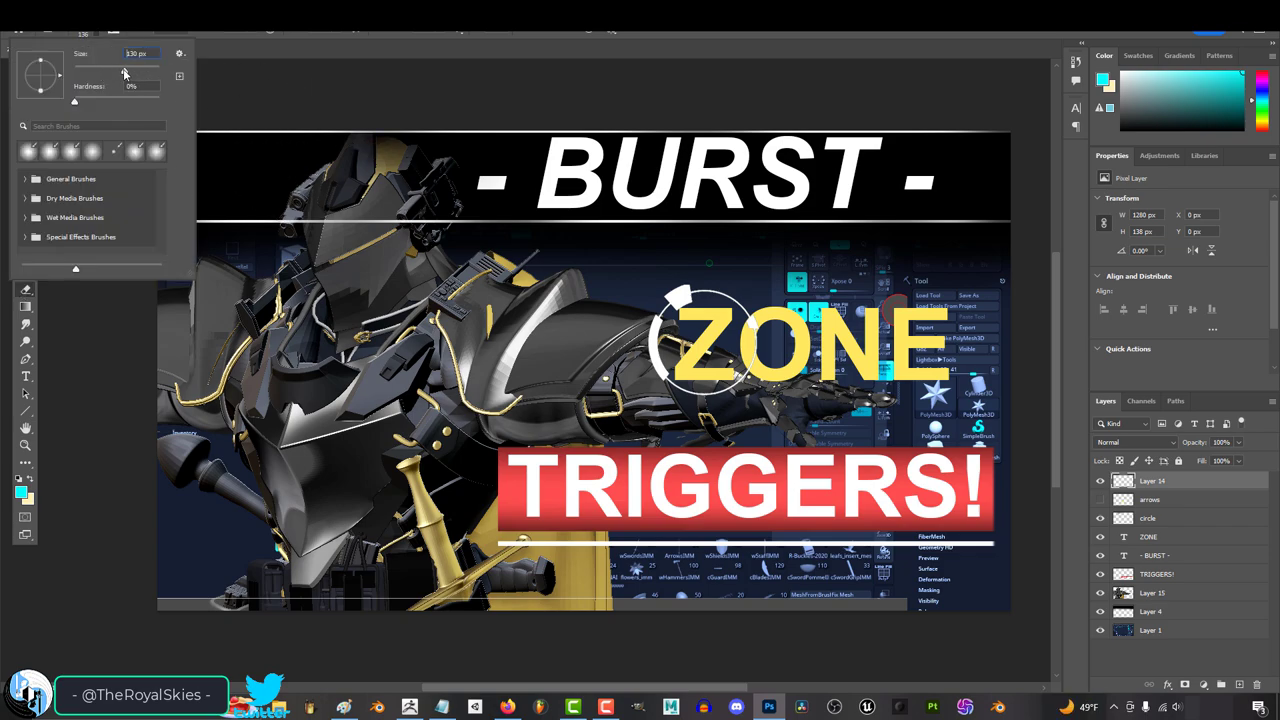
mouse_move(310, 240)
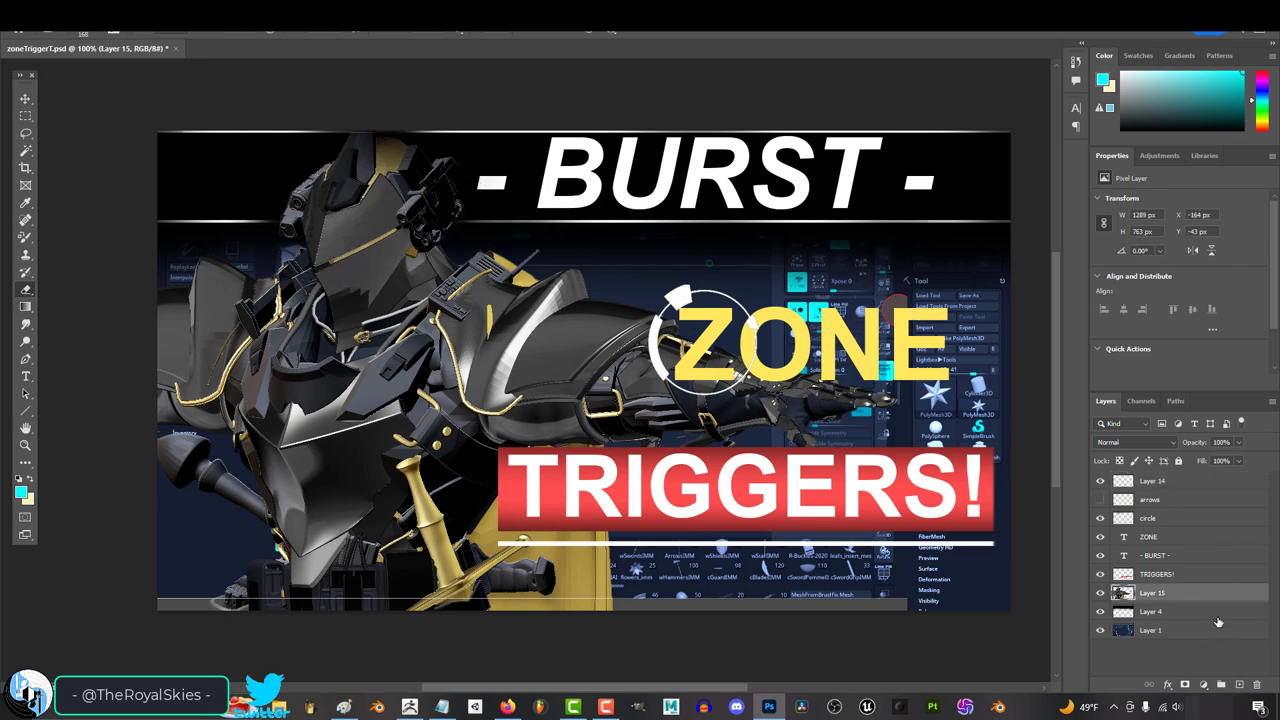
Select Layer 4 and add a new Layer 16 above Layer 15.
click(1151, 611)
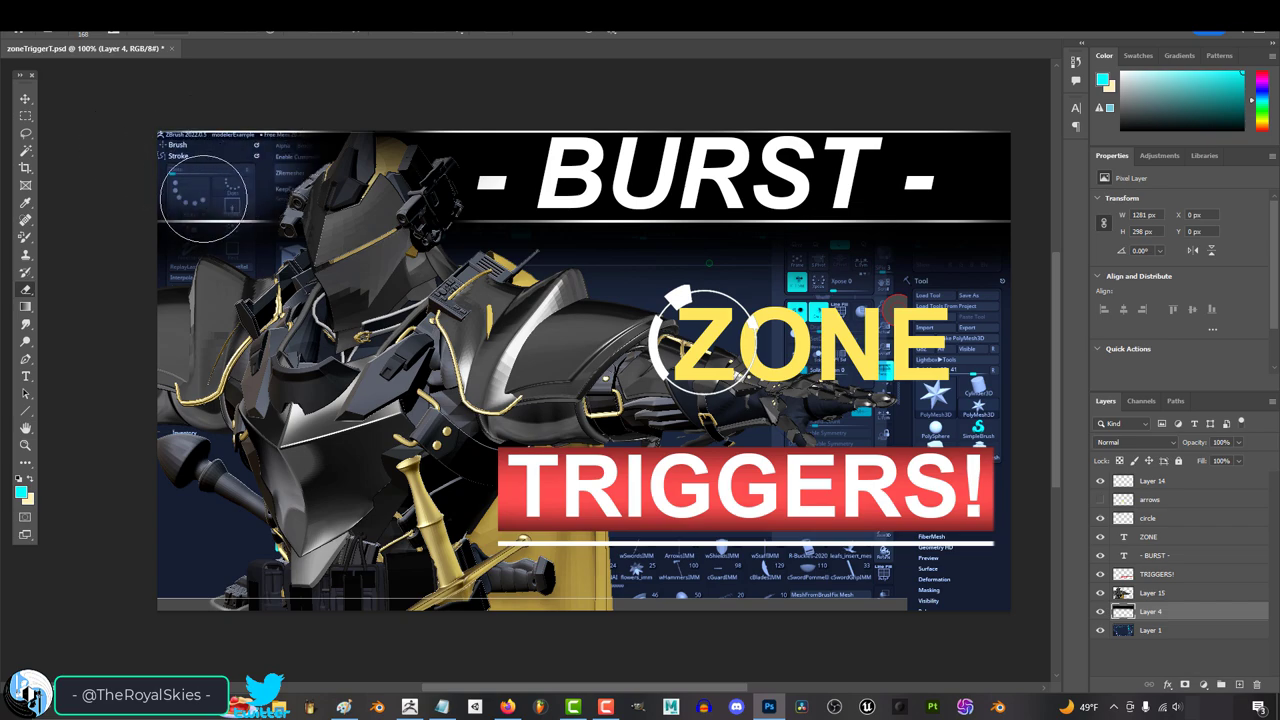
mouse_move(237, 305)
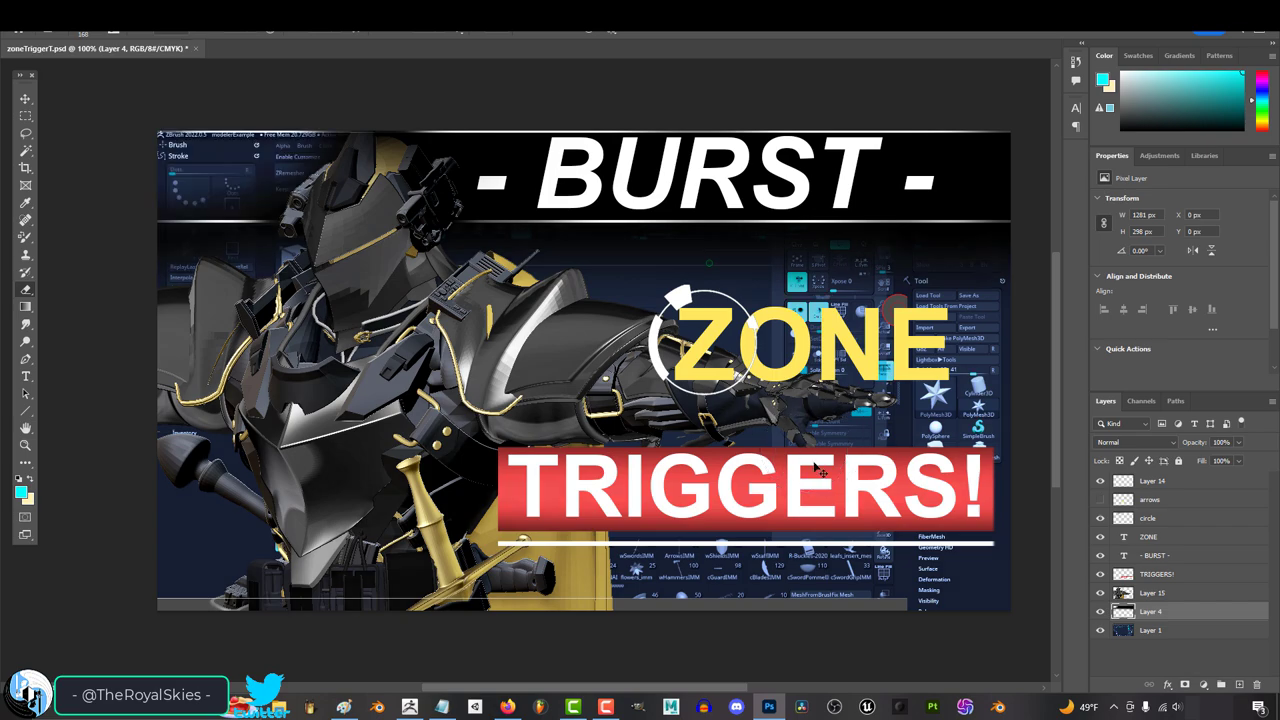
mouse_move(20, 283)
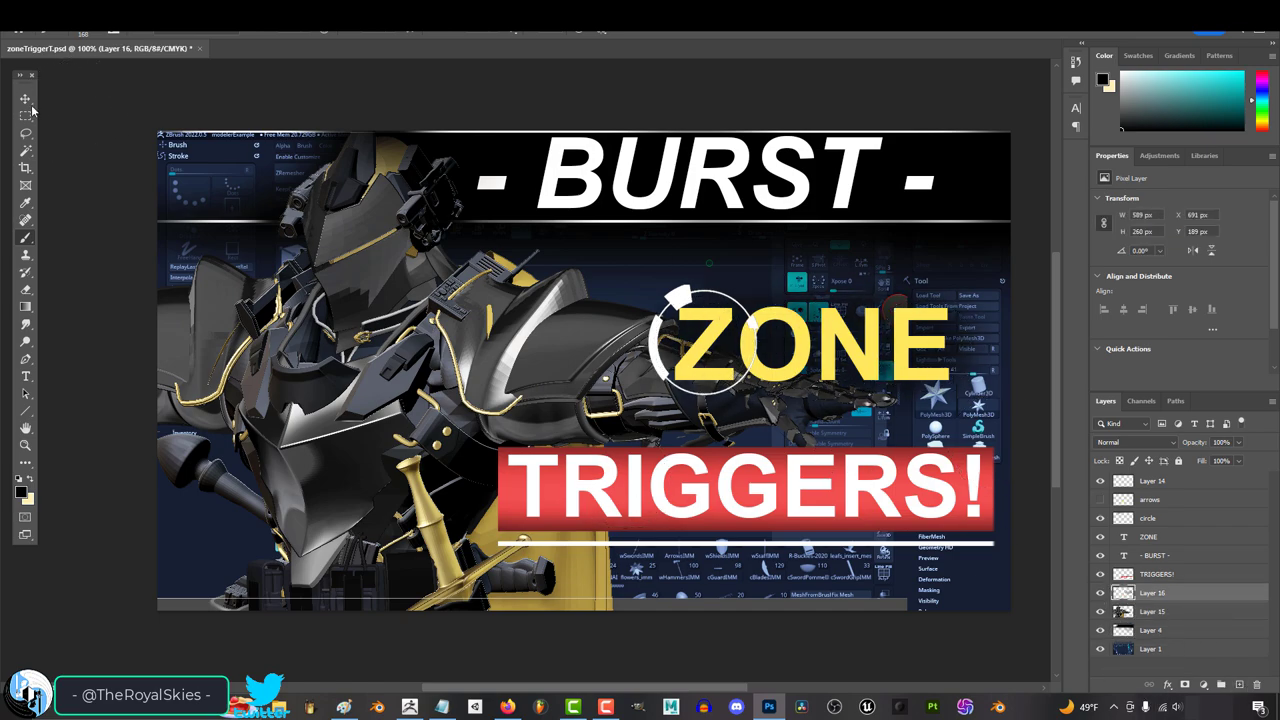
click(1157, 573)
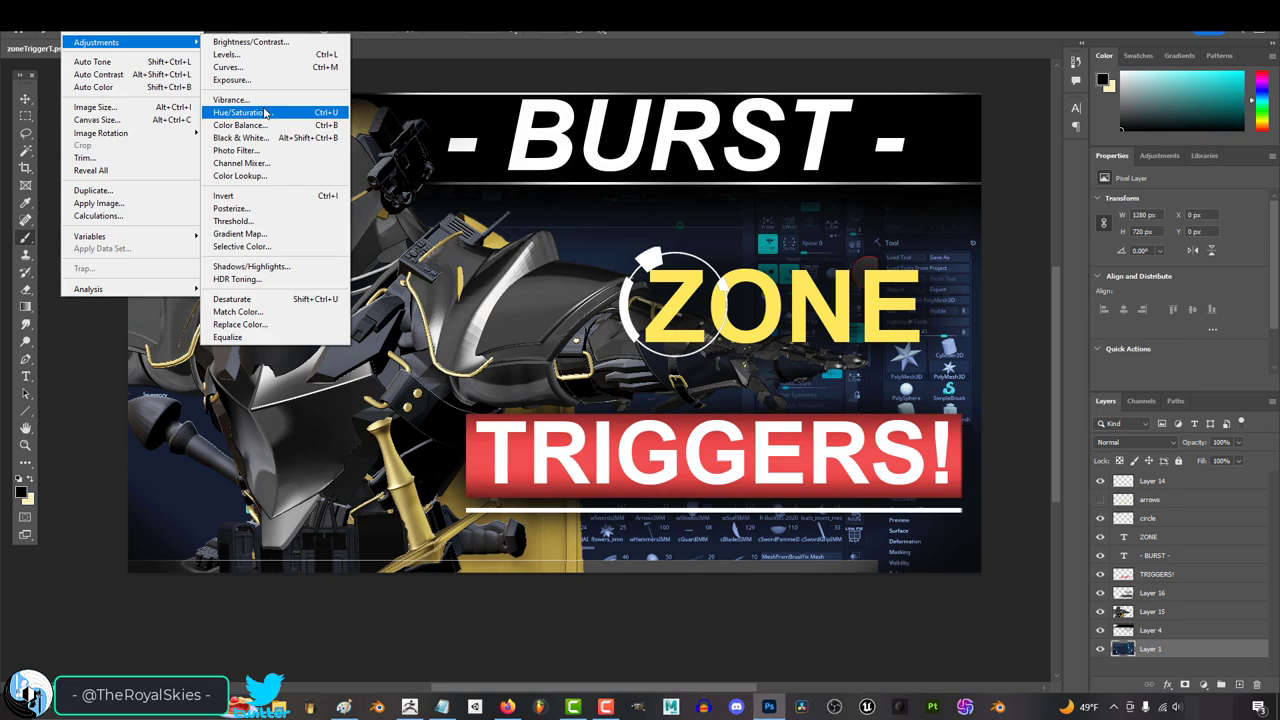
Apply Hue/Saturation to Layer 1 with Hue -20 and Lightness +6.
click(238, 104)
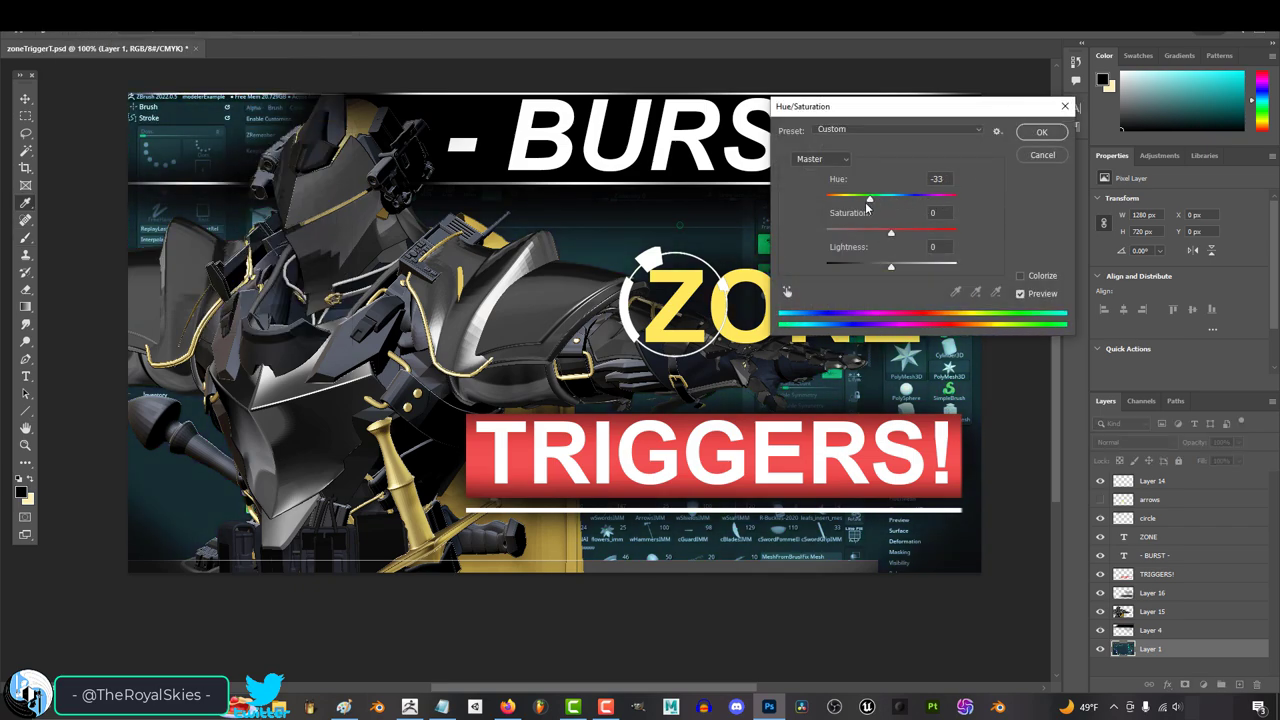
drag(890, 267, 894, 267)
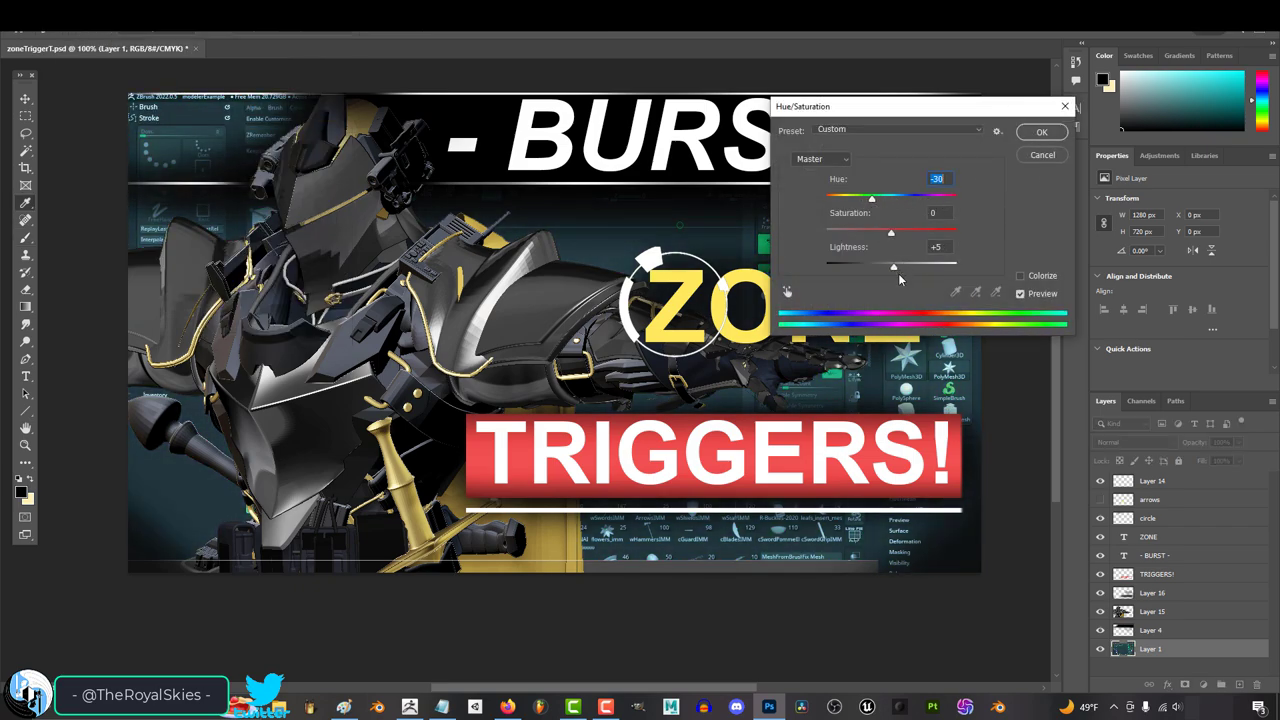
drag(870, 197, 878, 197)
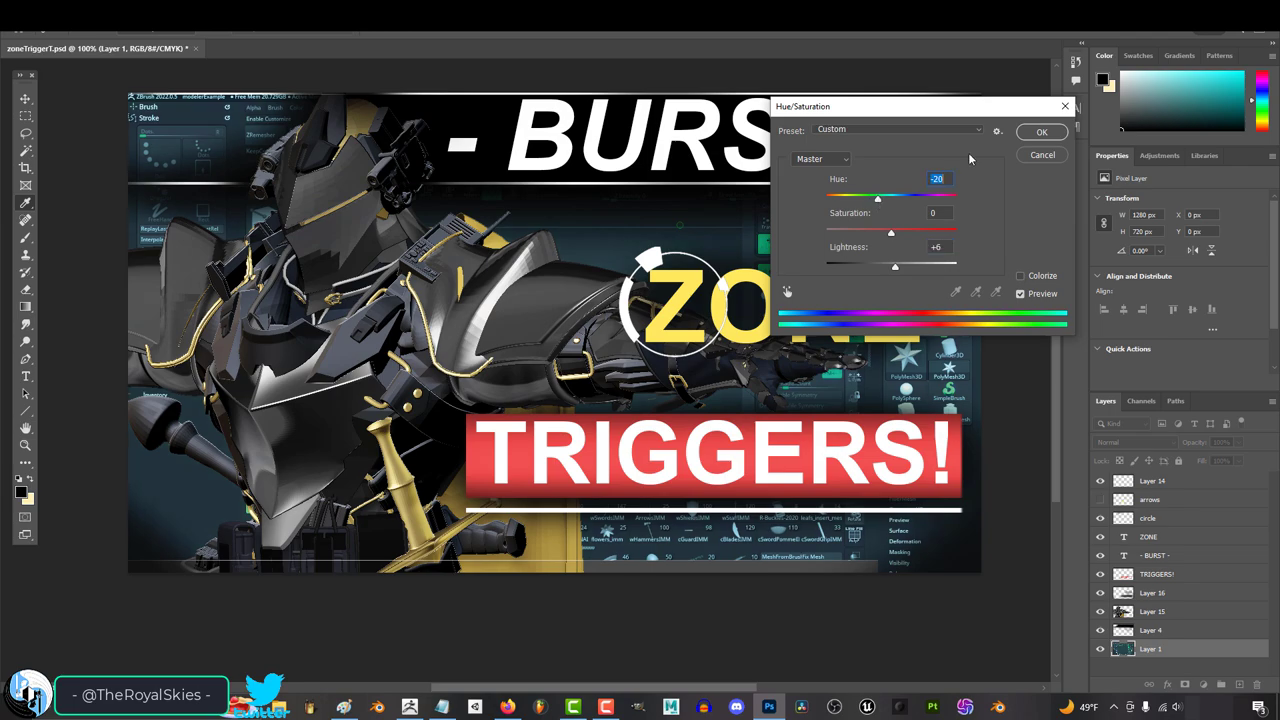
click(1042, 131)
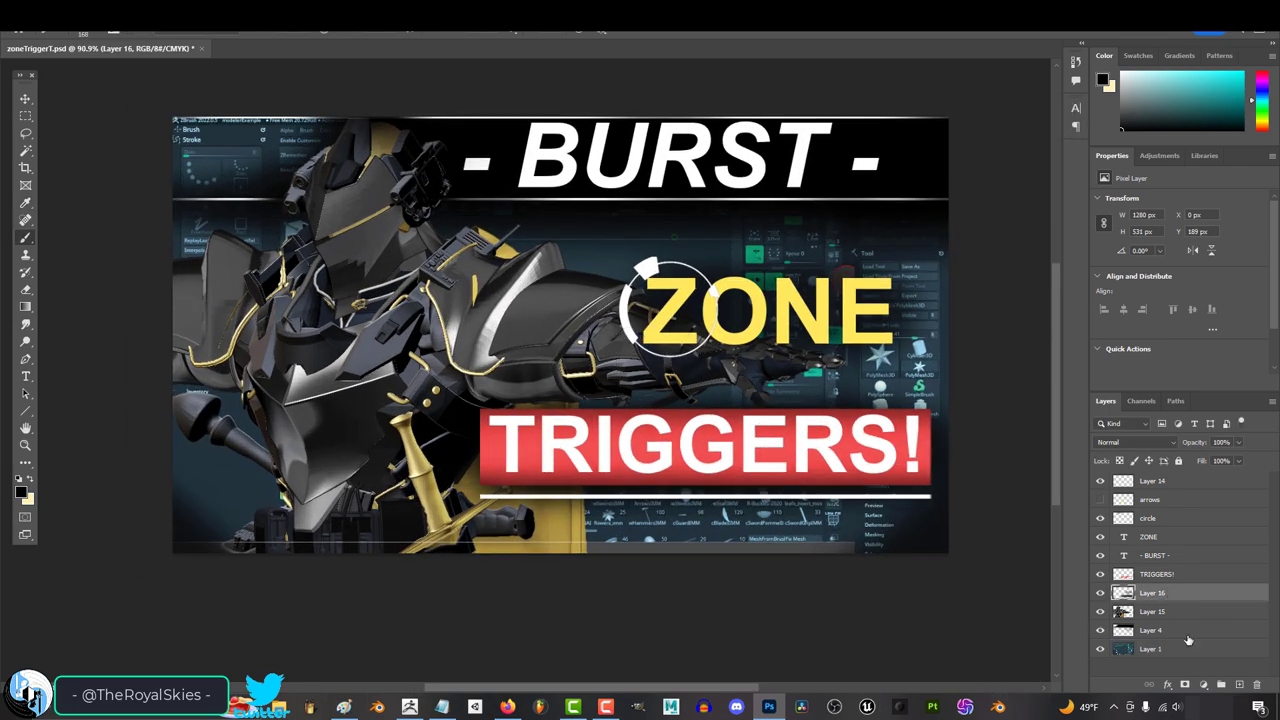